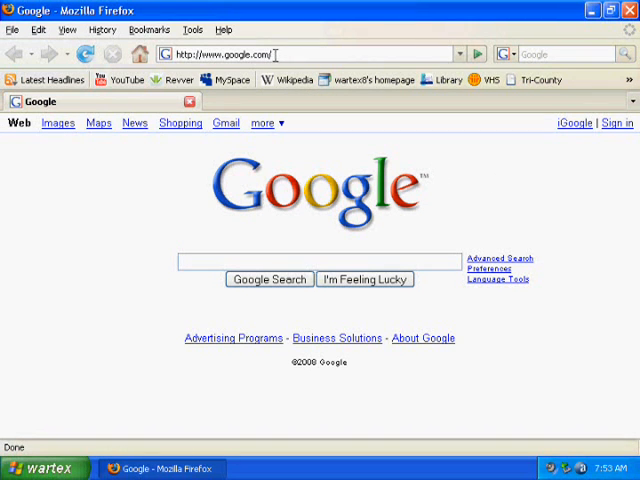
pyautogui.moveTo(108, 208)
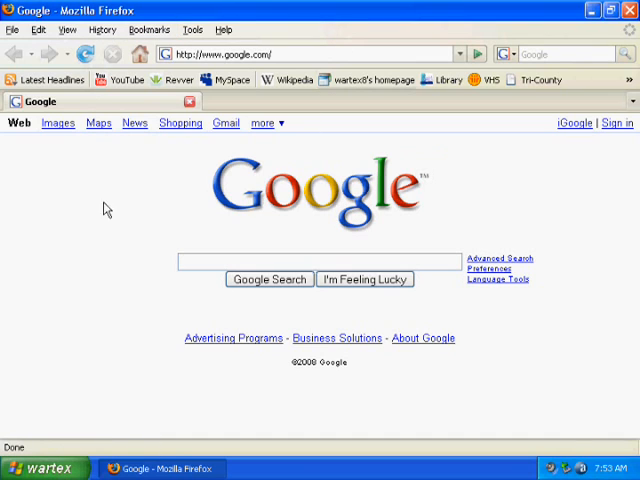
pyautogui.moveTo(48, 265)
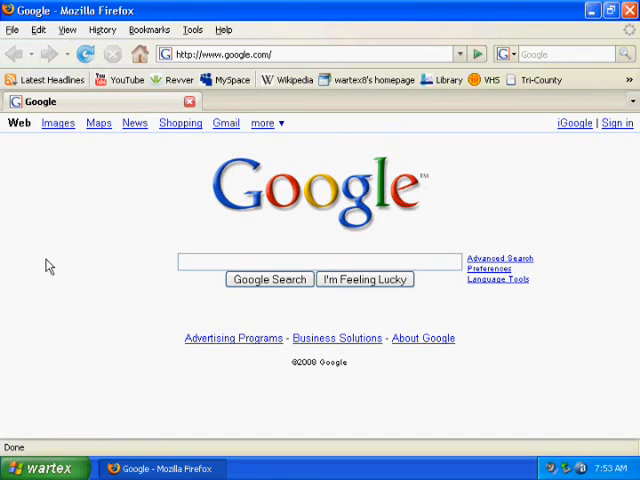
pyautogui.moveTo(158, 211)
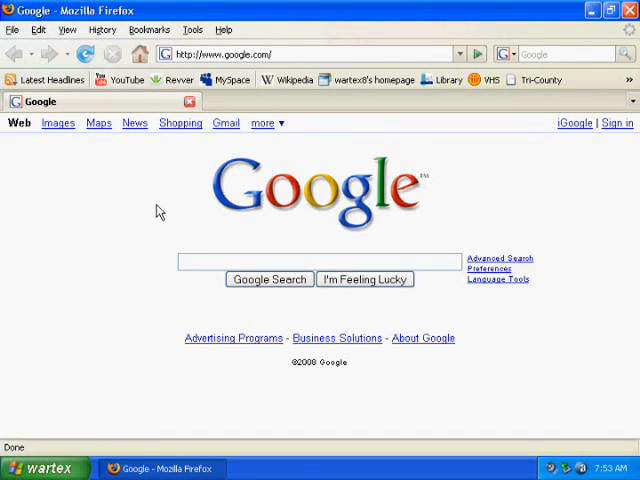
pyautogui.moveTo(172, 177)
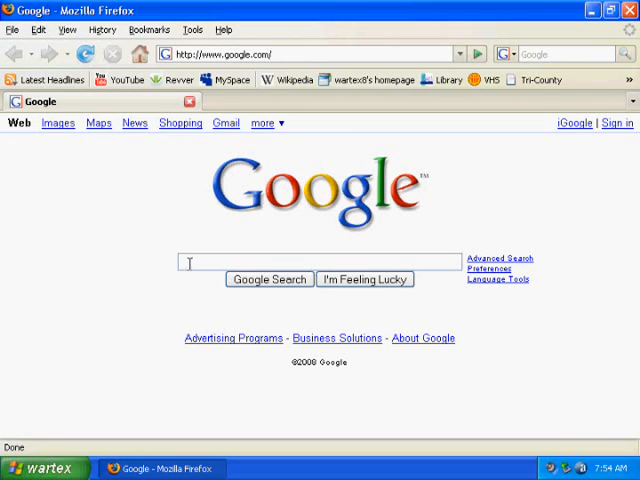
pyautogui.moveTo(107, 256)
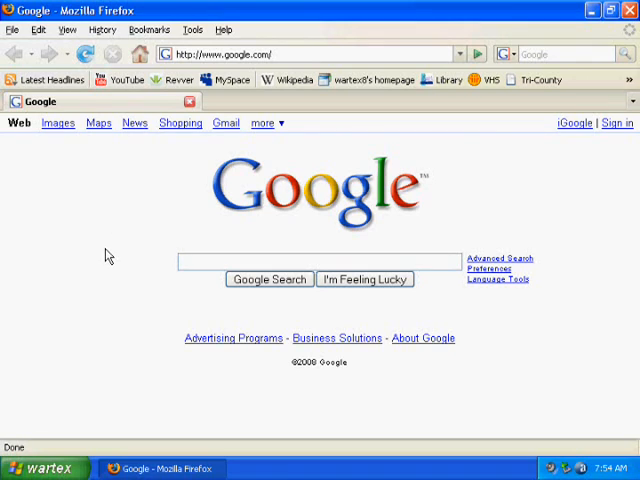
pyautogui.moveTo(172, 258)
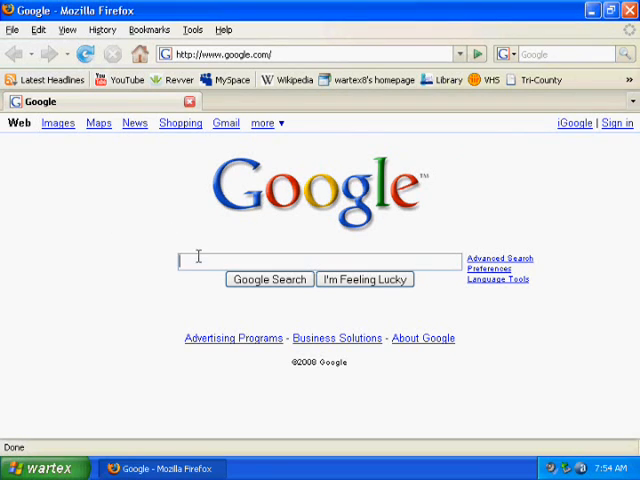
pyautogui.moveTo(197, 245)
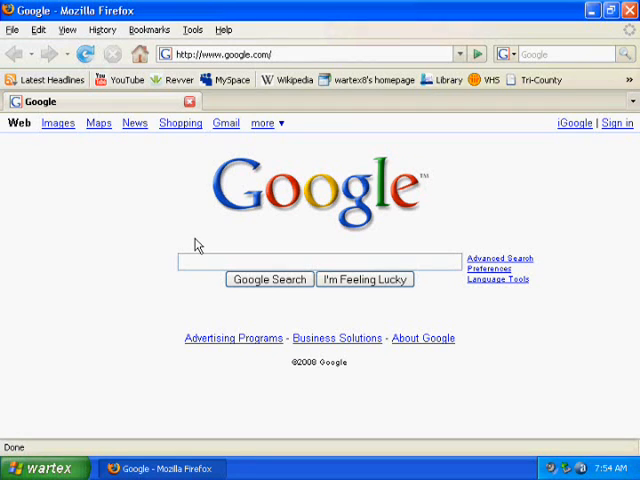
pyautogui.moveTo(433, 202)
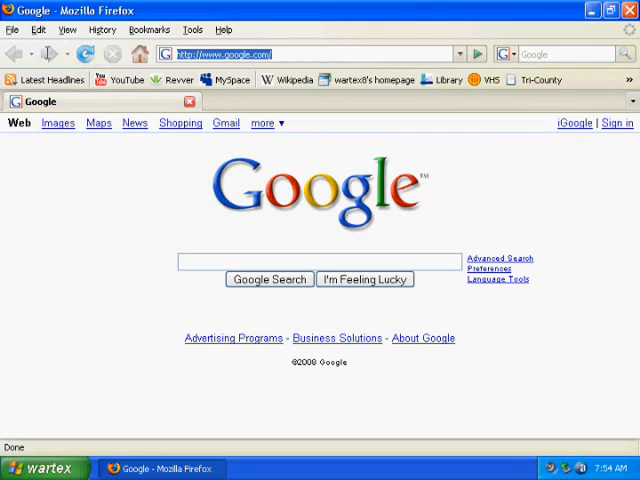
pyautogui.moveTo(86, 54)
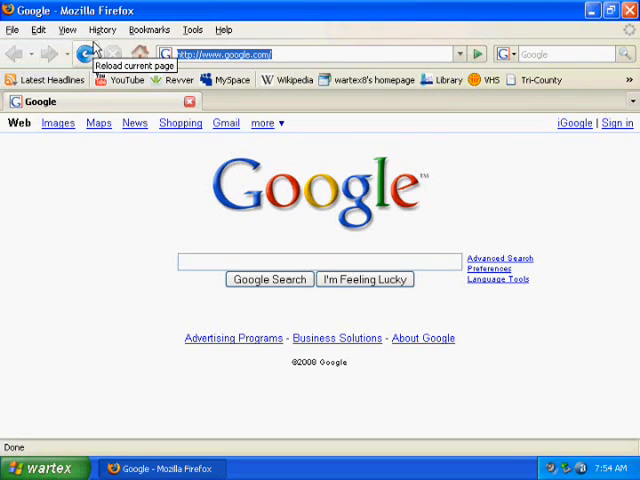
# Step: Load the Uberpro.info proxy at samkline.com/browse and scroll down to its footer
pyautogui.write('samklin')
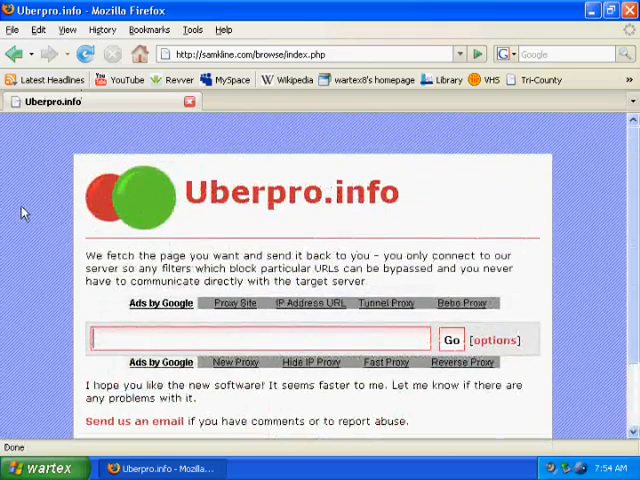
pyautogui.scroll(-3)
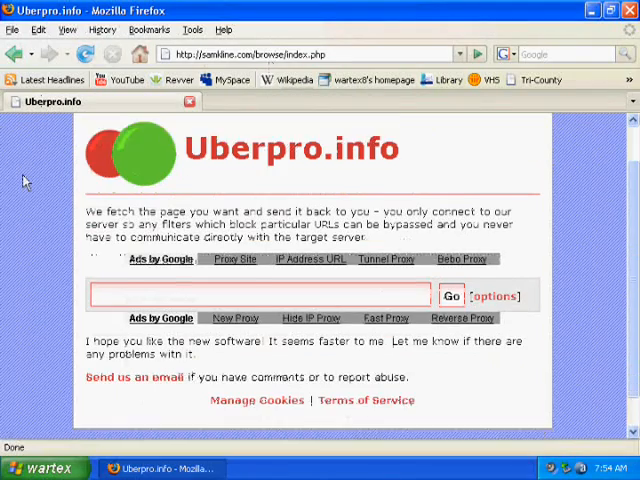
pyautogui.scroll(-3)
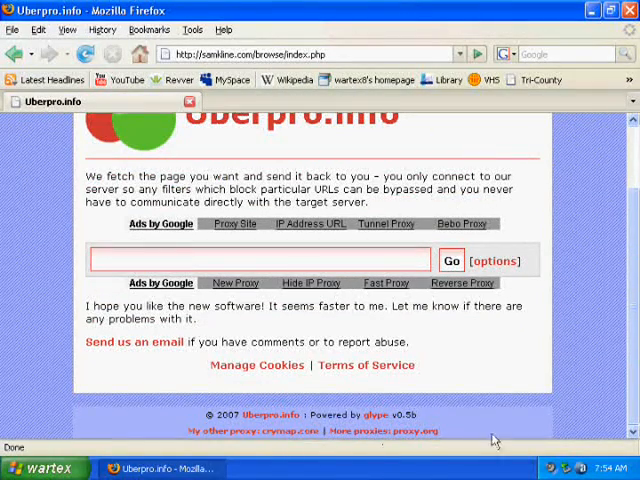
pyautogui.moveTo(7, 167)
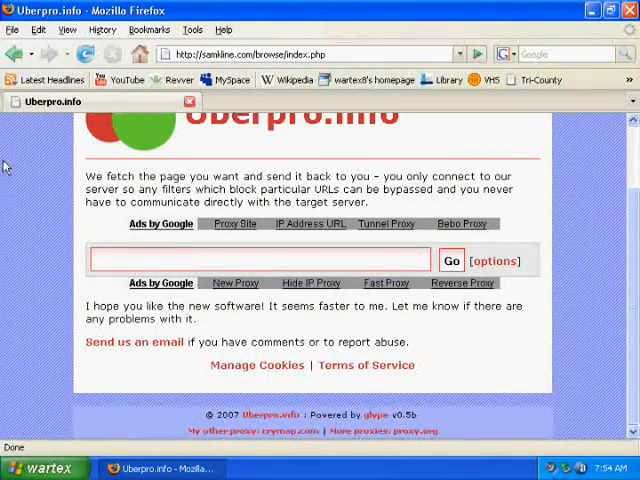
pyautogui.moveTo(38, 190)
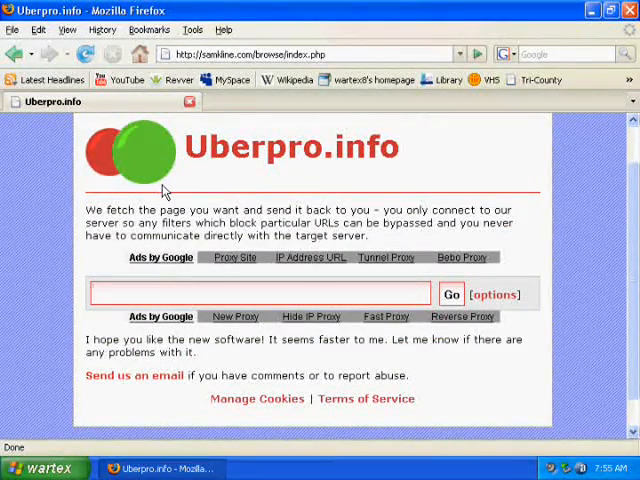
# Step: Load youtube.com through the Uberpro.info proxy and scroll its homepage
pyautogui.write('youtube.com')
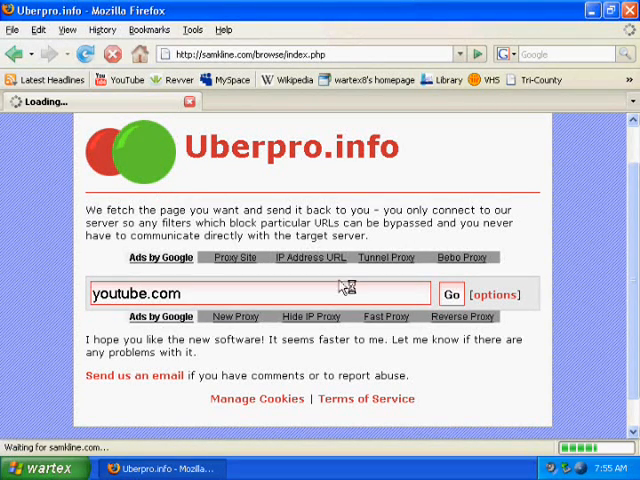
pyautogui.click(451, 293)
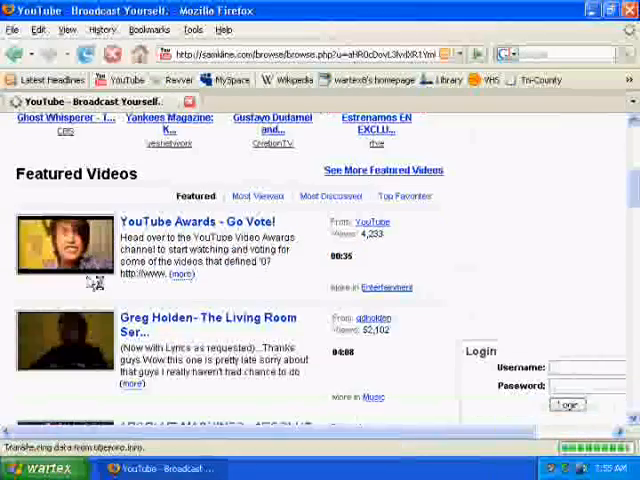
pyautogui.scroll(-3)
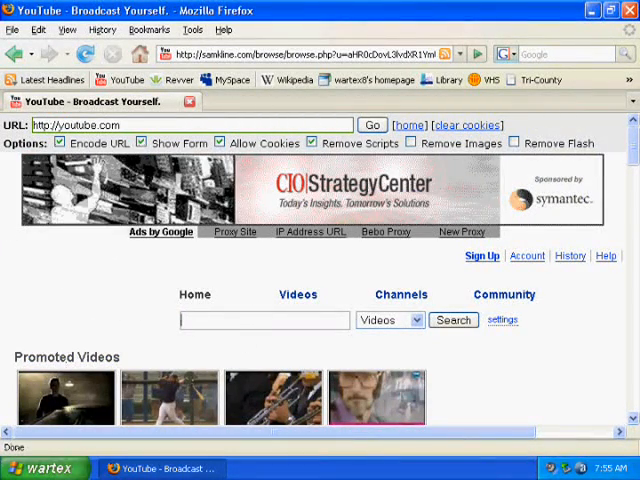
# Step: Bring up the Windows Start menu from the taskbar
pyautogui.click(30, 468)
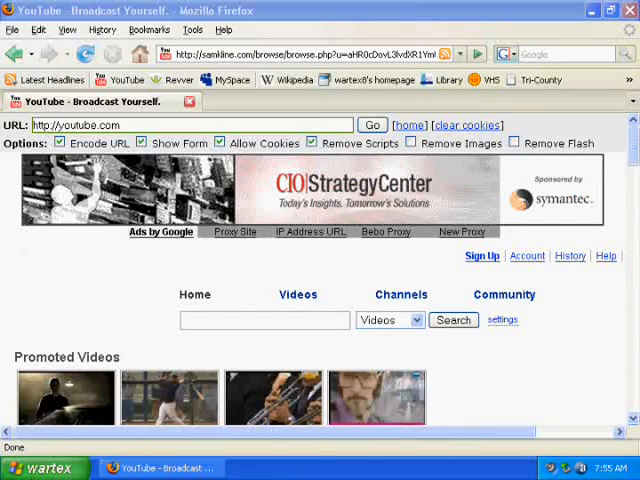
pyautogui.click(30, 467)
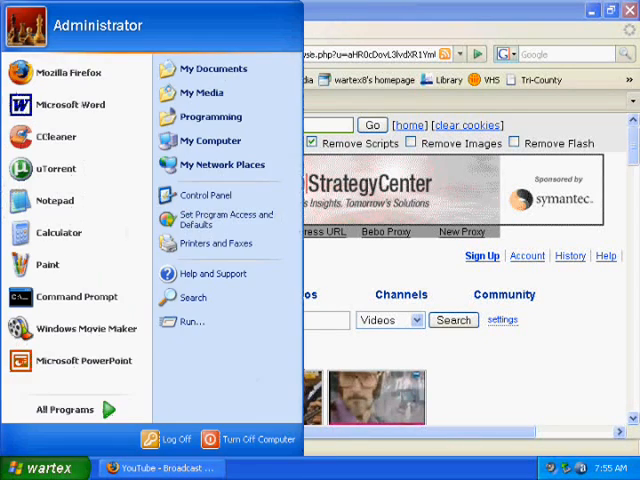
# Step: Run 'cmd' from the Start menu's Run dialog to launch Command Prompt
pyautogui.click(192, 321)
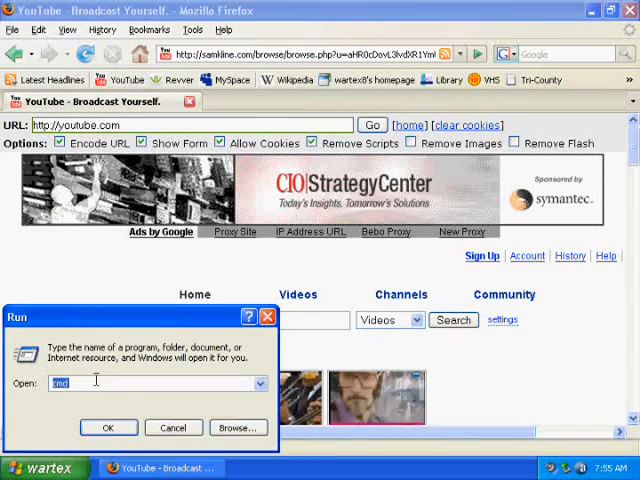
pyautogui.write('cmd')
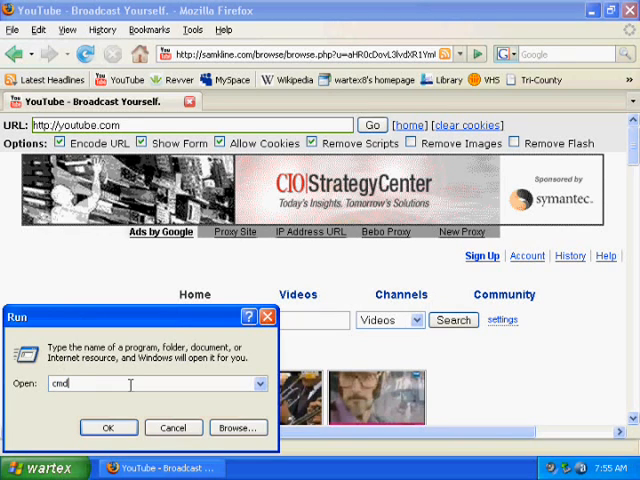
pyautogui.click(108, 427)
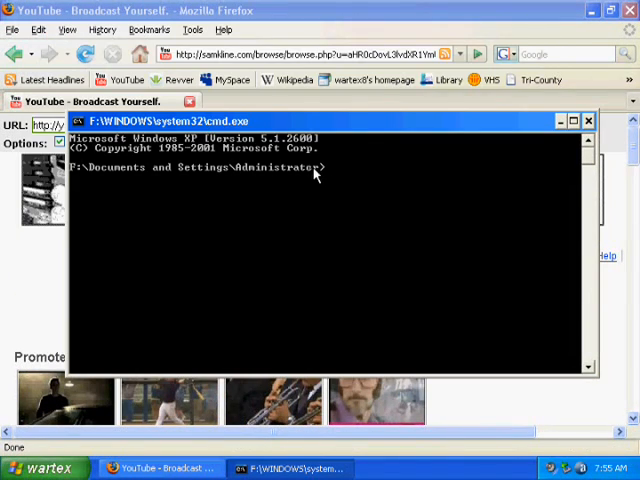
# Step: Ping youtube.com in Command Prompt to find its IP address
pyautogui.write('ping')
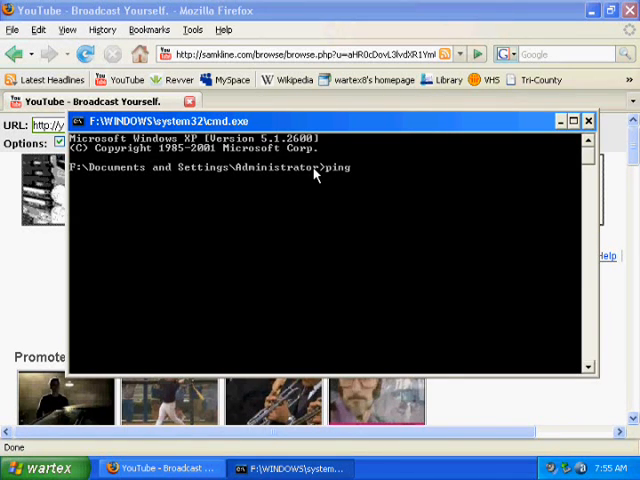
pyautogui.write('you')
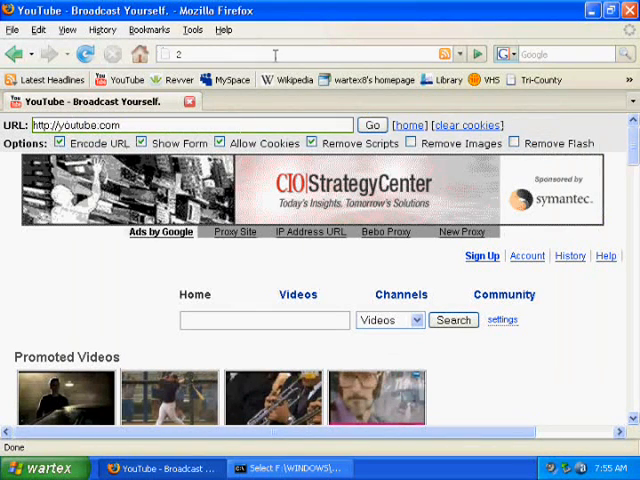
# Step: Load YouTube directly from 208.65.153.238, then select the Google search box
pyautogui.write('208.65.153.238/')
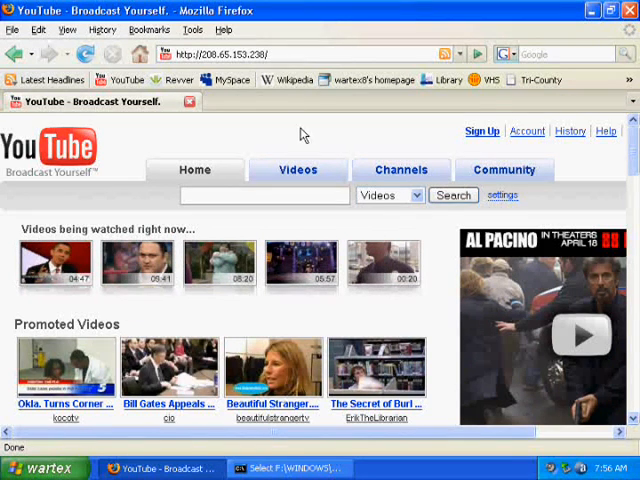
pyautogui.click(560, 54)
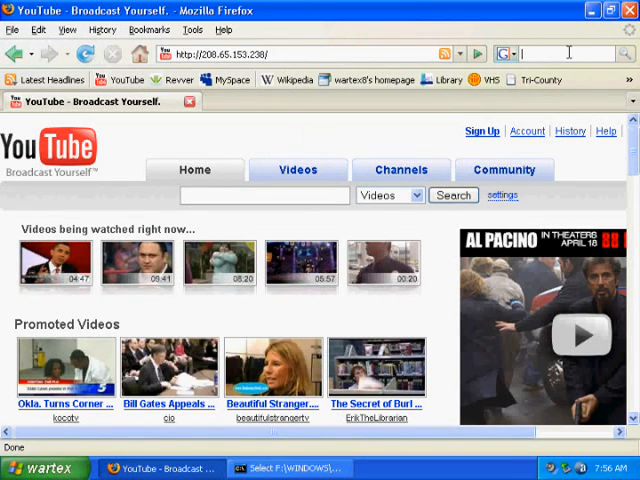
# Step: Search for 'babel fish' and reach the AltaVista Babel Fish page
pyautogui.write('babl')
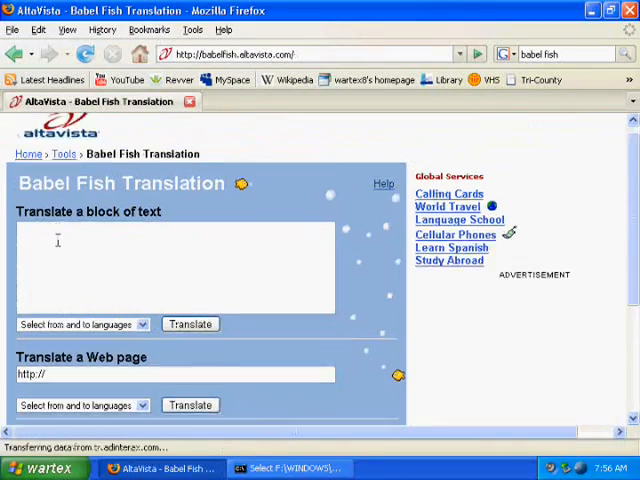
pyautogui.scroll(-3)
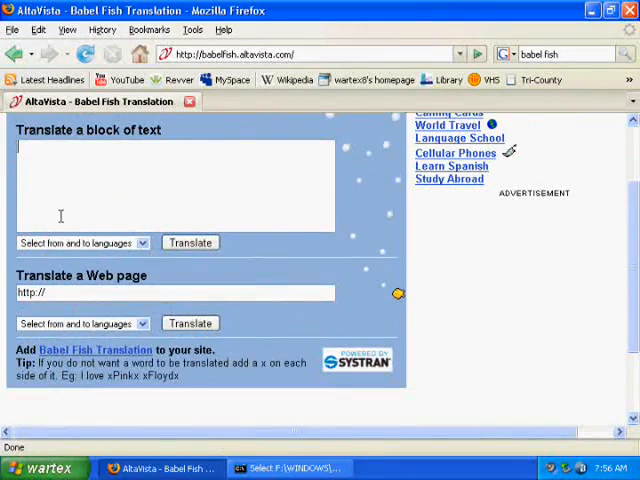
pyautogui.scroll(-3)
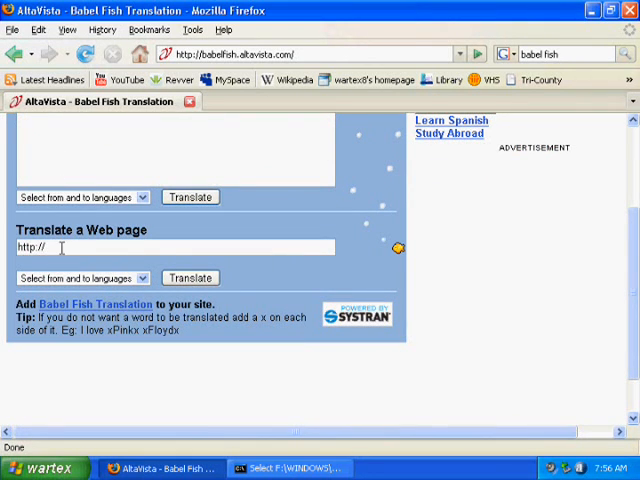
# Step: Translate the youtube.com web page from Spanish to English in Babel Fish
pyautogui.write('yo')
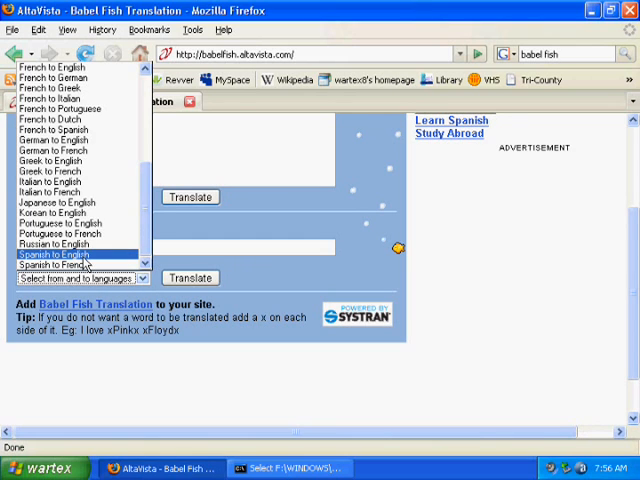
pyautogui.click(189, 278)
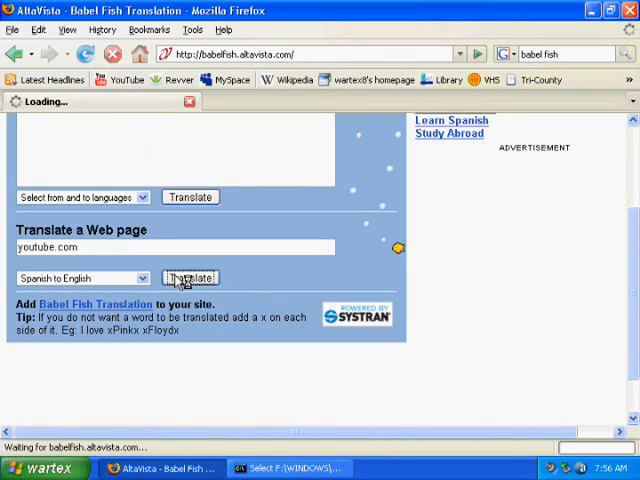
pyautogui.click(189, 278)
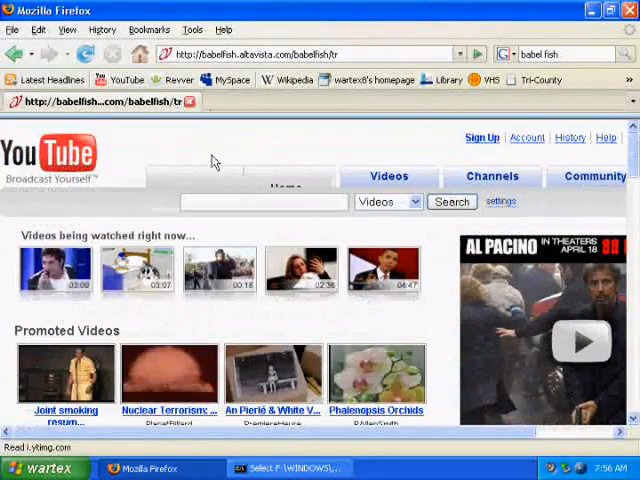
pyautogui.scroll(-3)
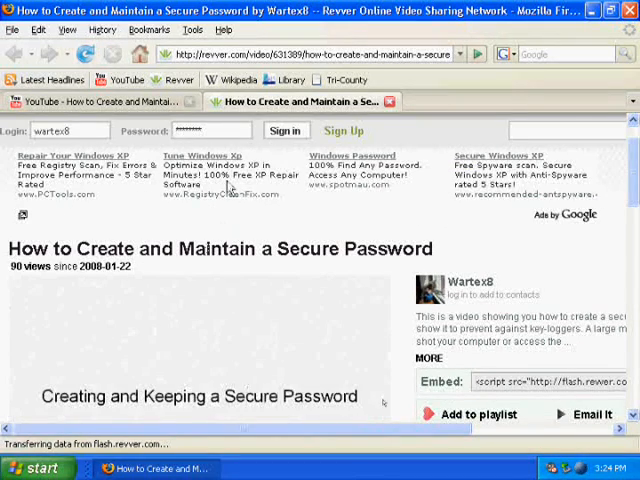
# Step: Scroll the Revver secure password video page to its Related Videos list
pyautogui.scroll(-3)
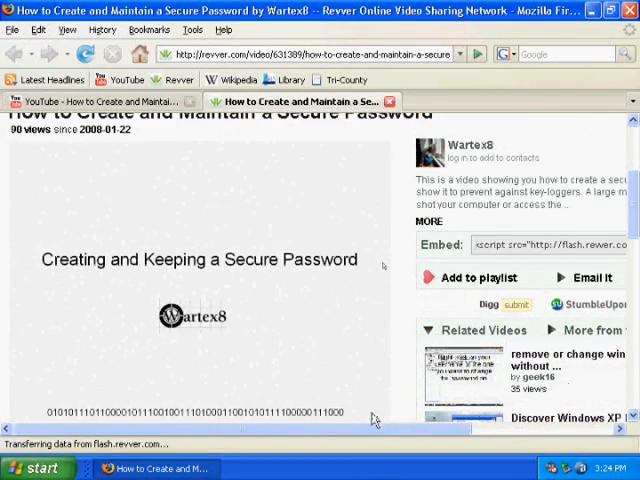